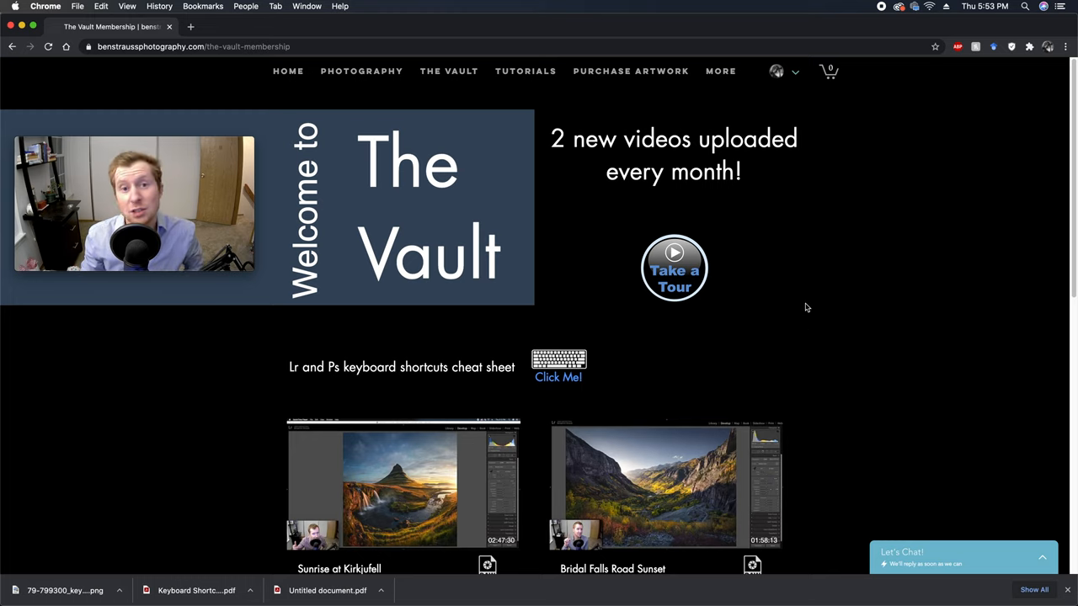
Open the Lightroom and Photoshop shortcuts cheat sheet PDF via 'Click Me!' and read its tables
scroll("down", 3)
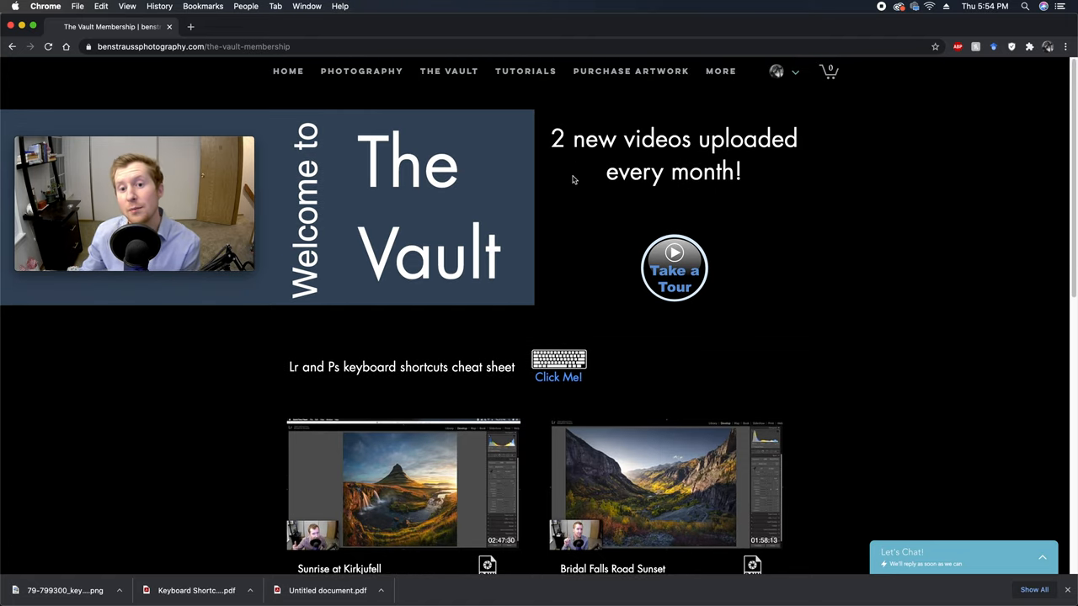
mouse_move(553, 178)
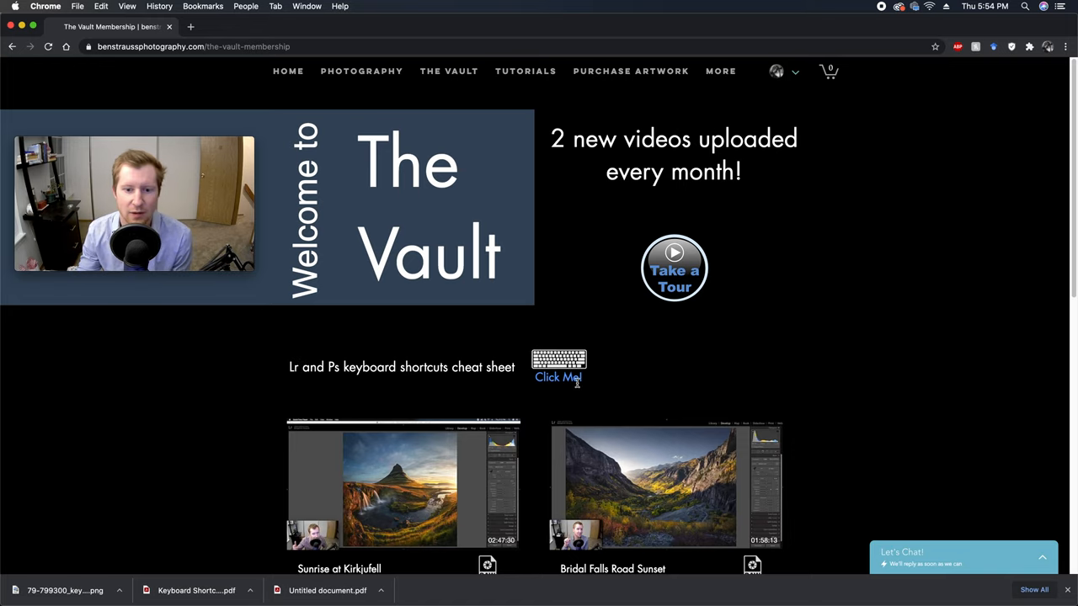
left_click(559, 377)
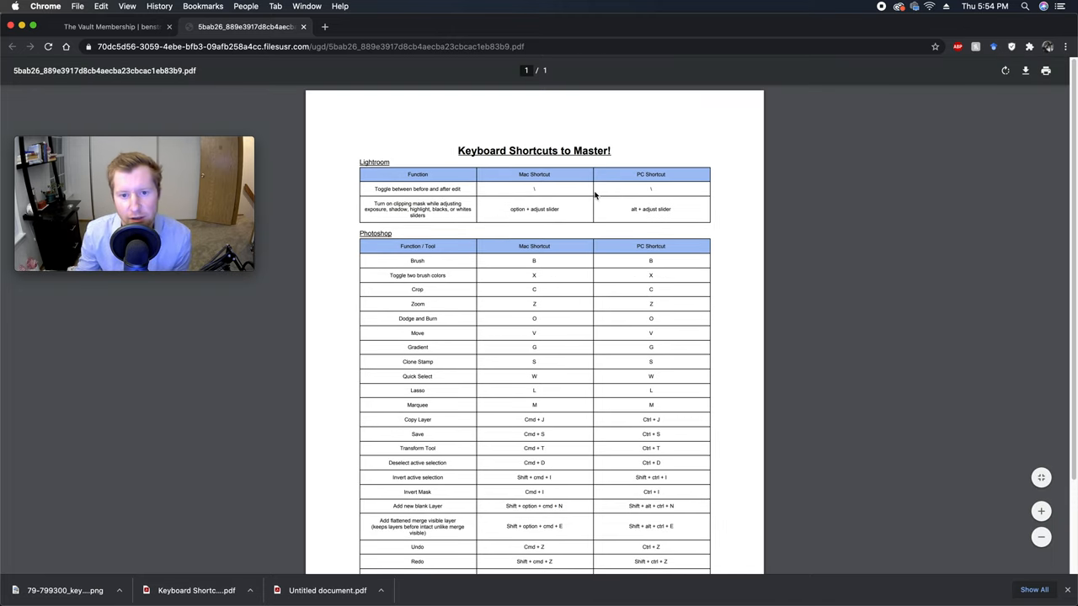
scroll("down", 3)
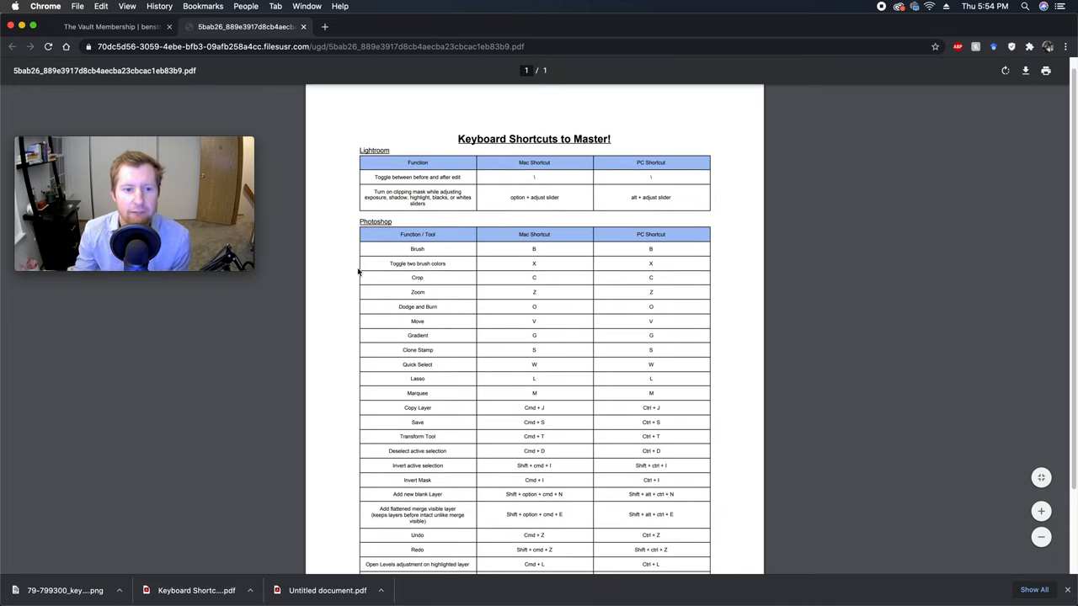
scroll("down", 3)
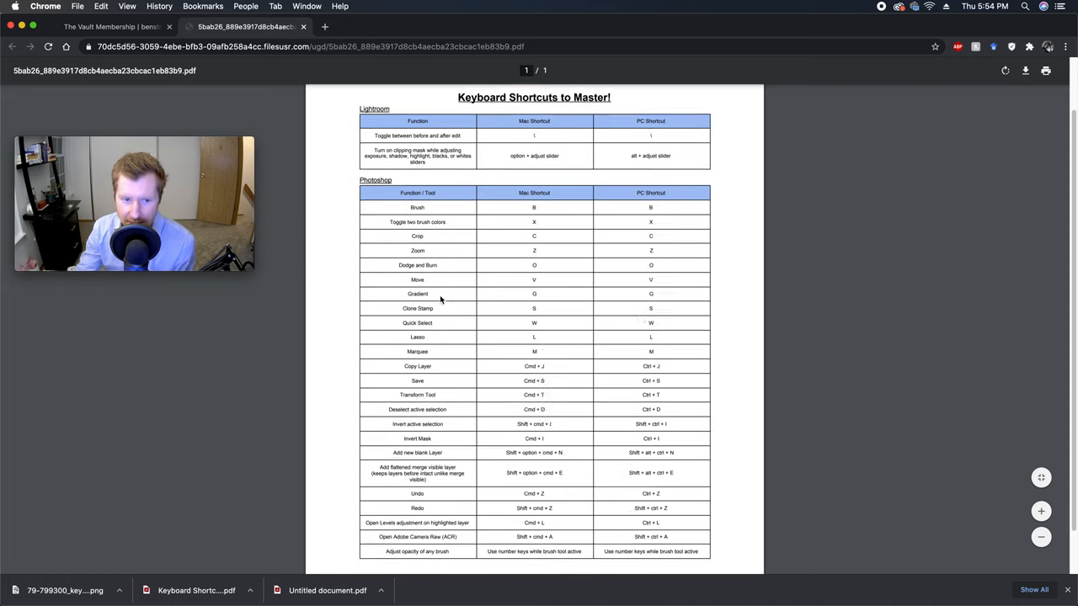
scroll("down", 3)
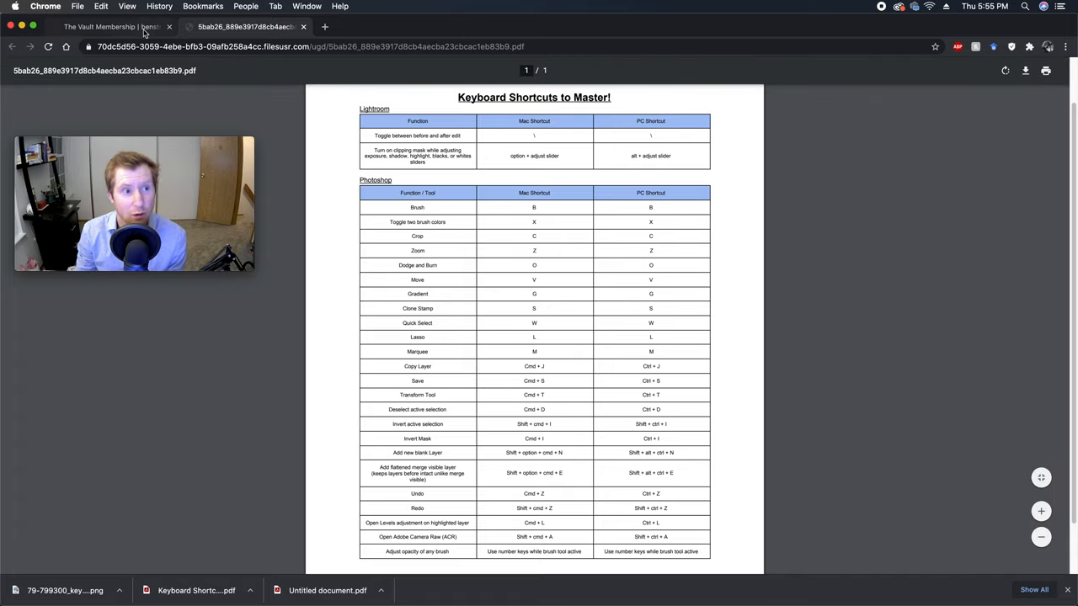
mouse_move(109, 27)
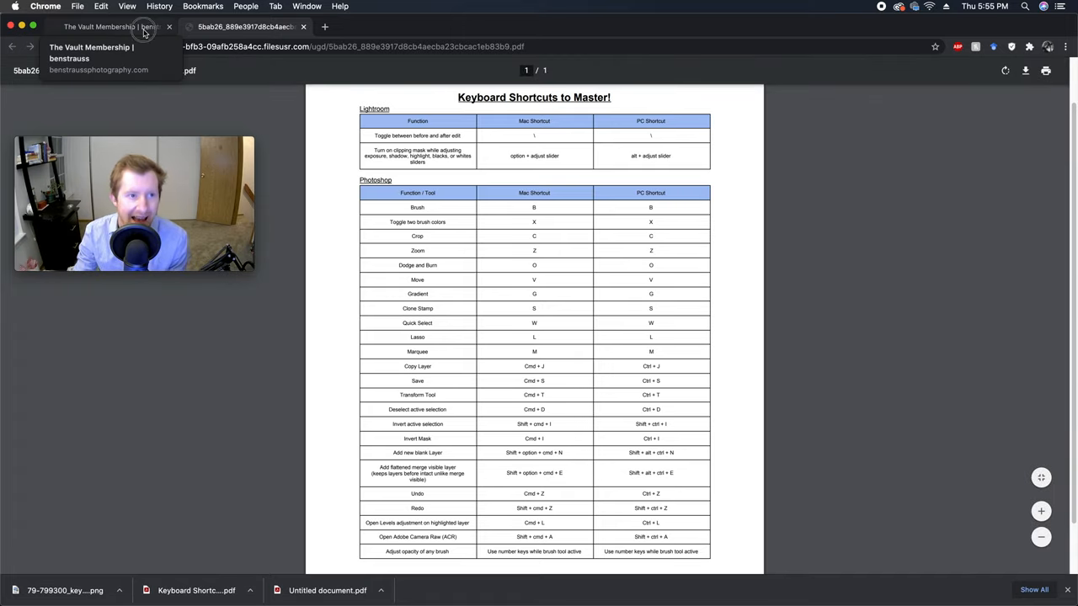
Return to The Vault membership tab and browse the four-video tutorial grid with download links
left_click(110, 26)
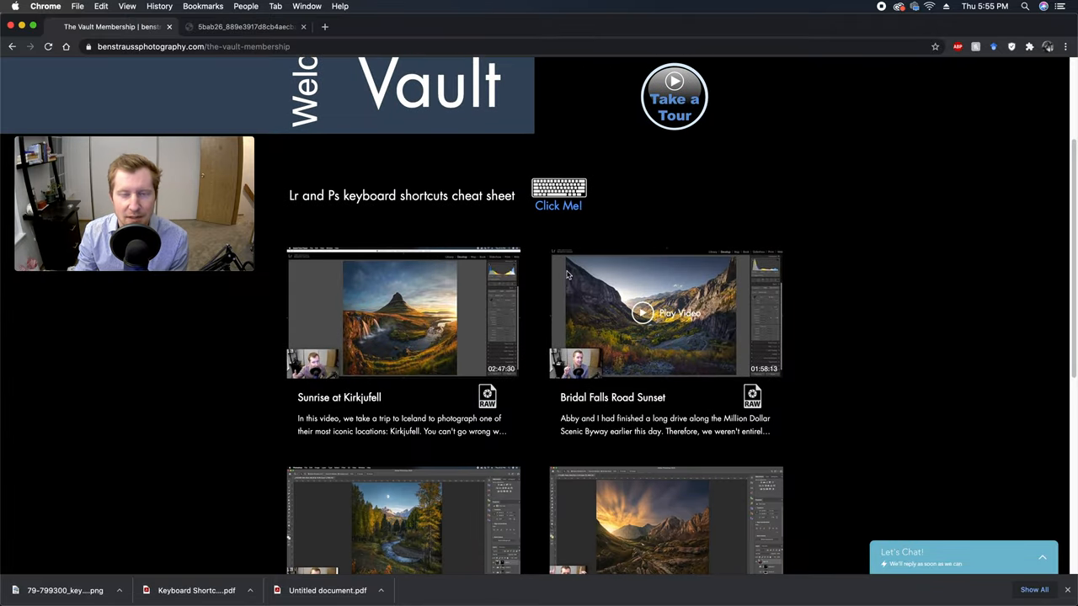
mouse_move(497, 293)
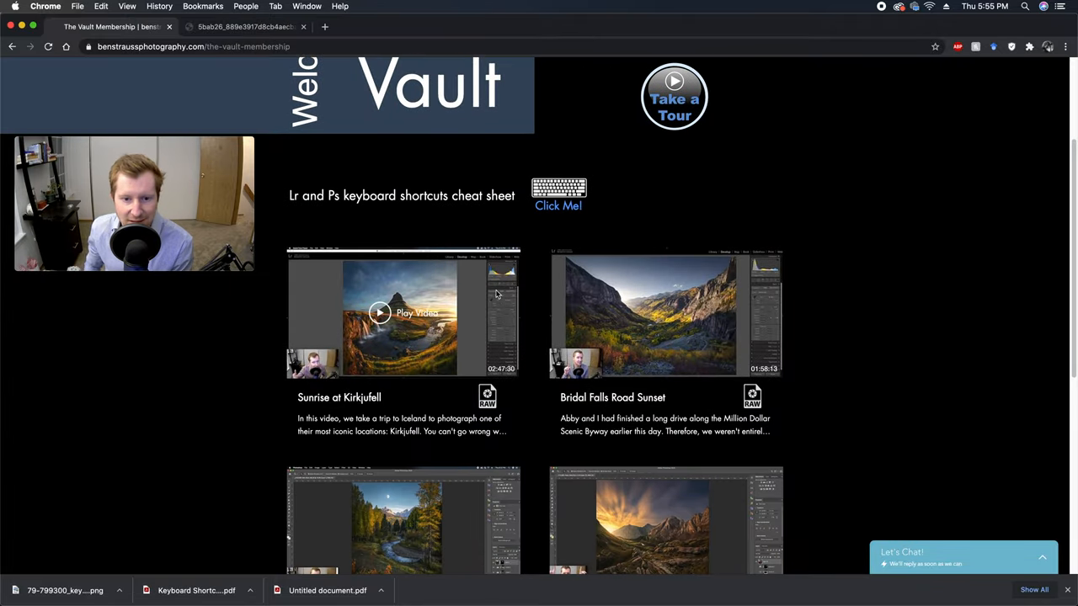
scroll("down", 3)
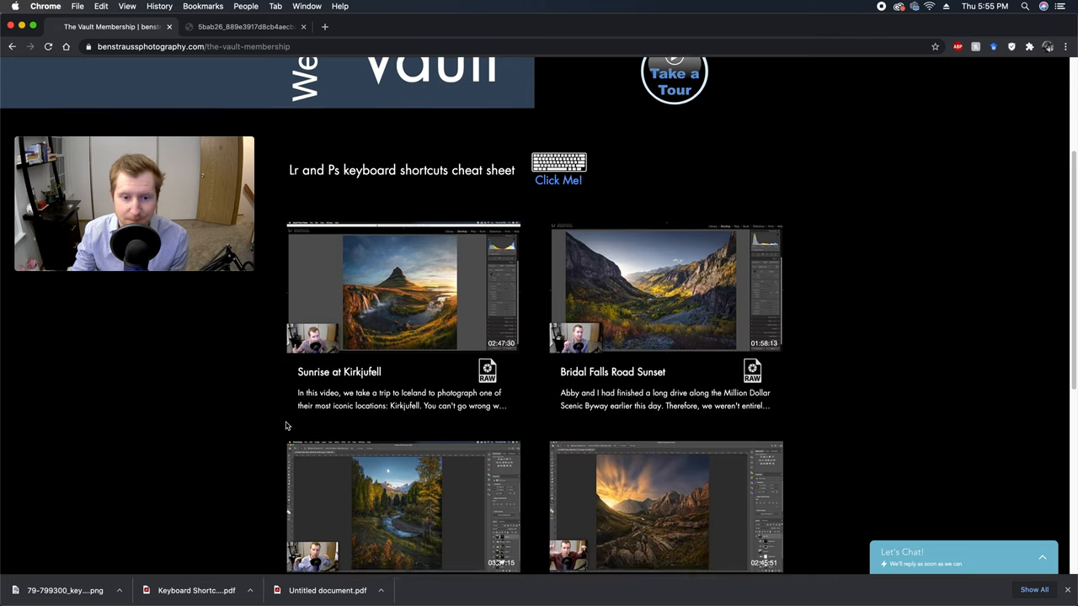
scroll("down", 3)
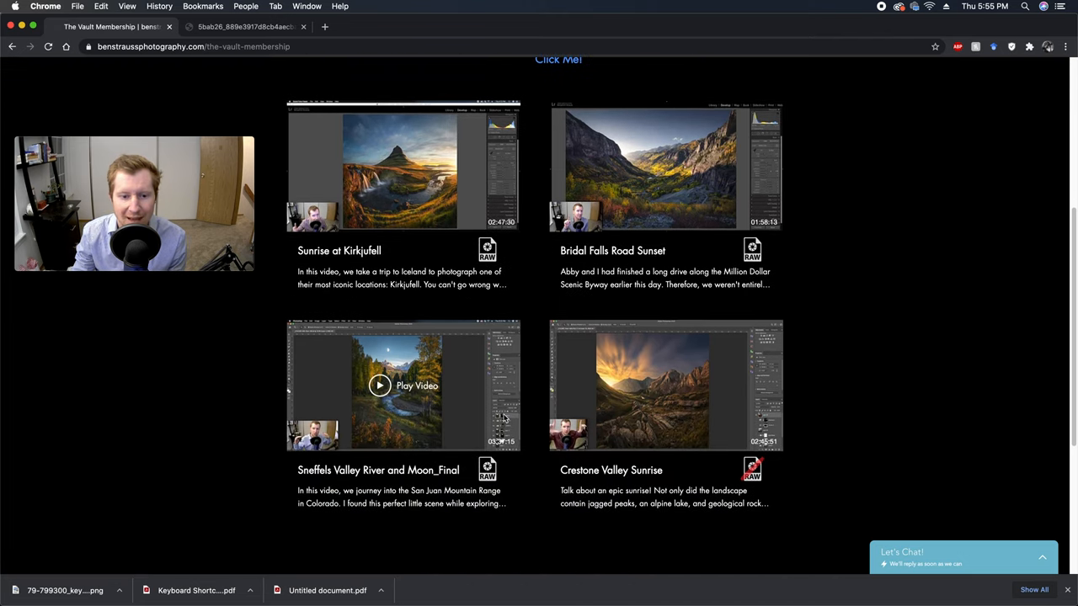
scroll("down", 3)
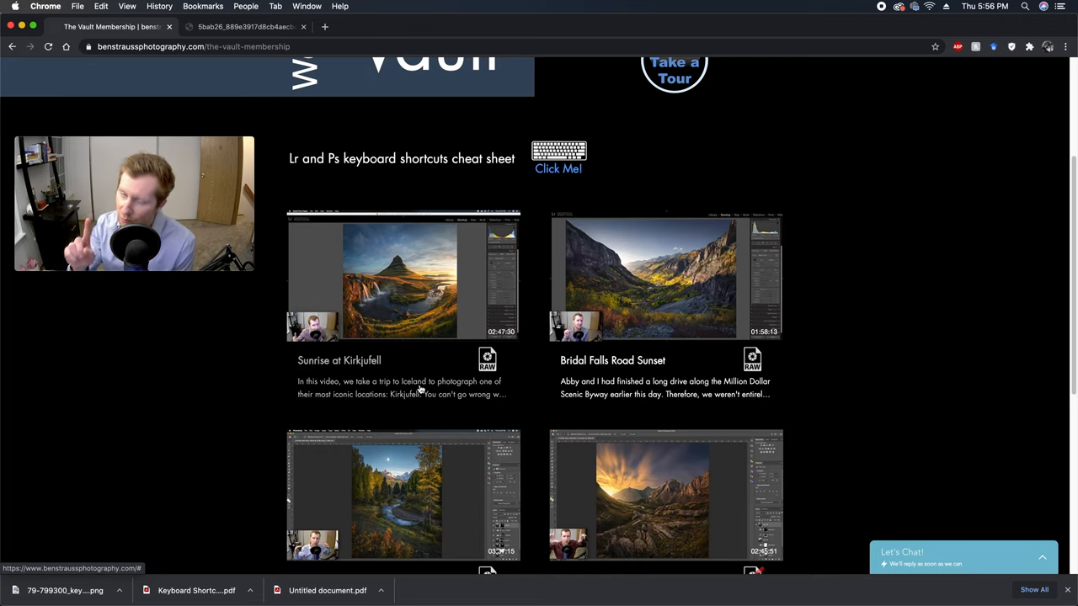
scroll("down", 3)
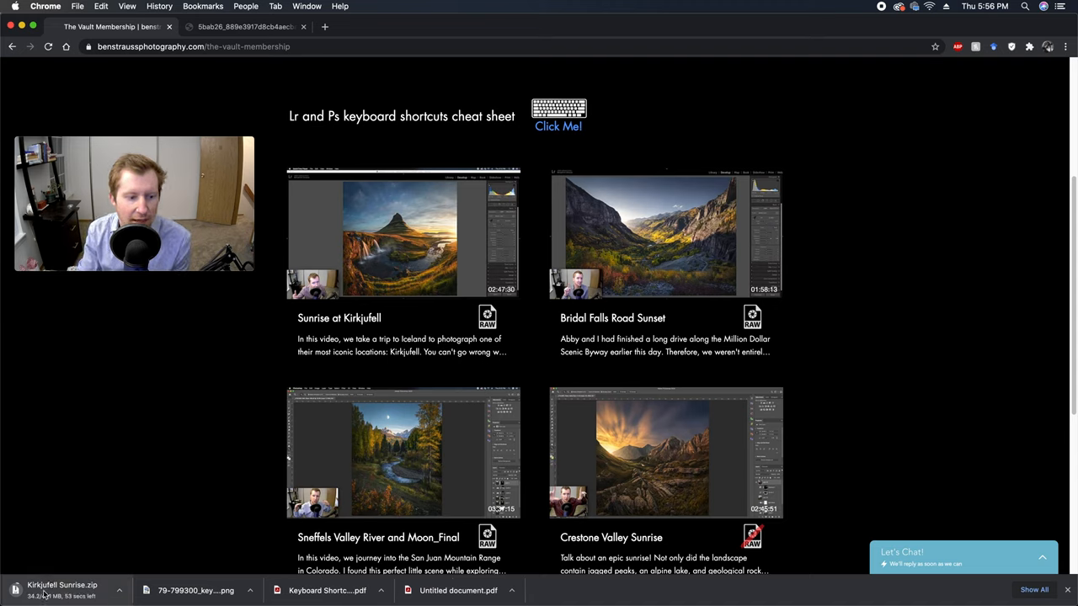
mouse_move(105, 498)
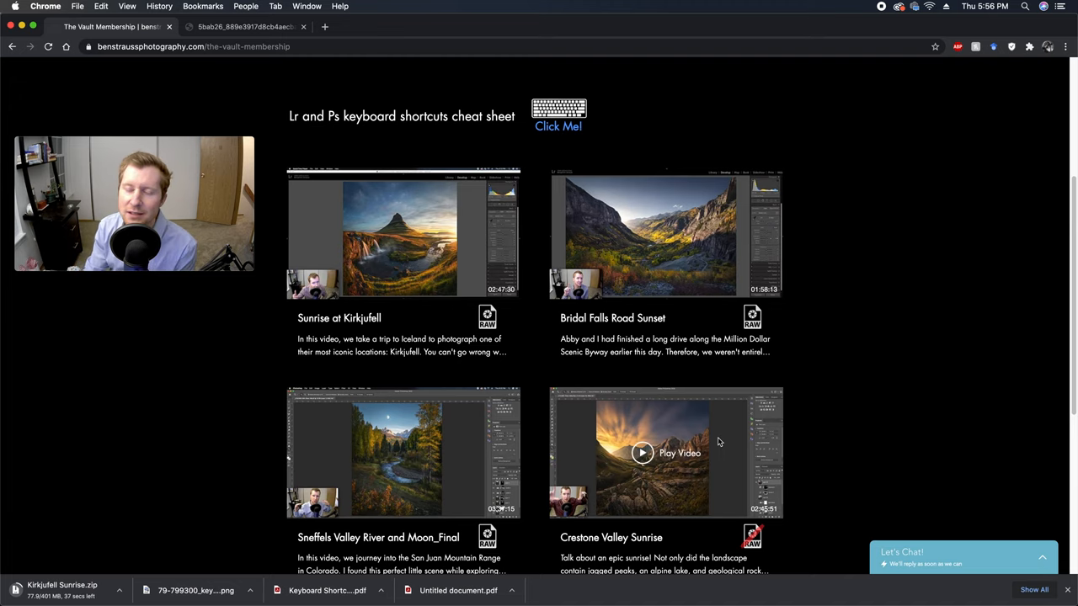
scroll("up", 3)
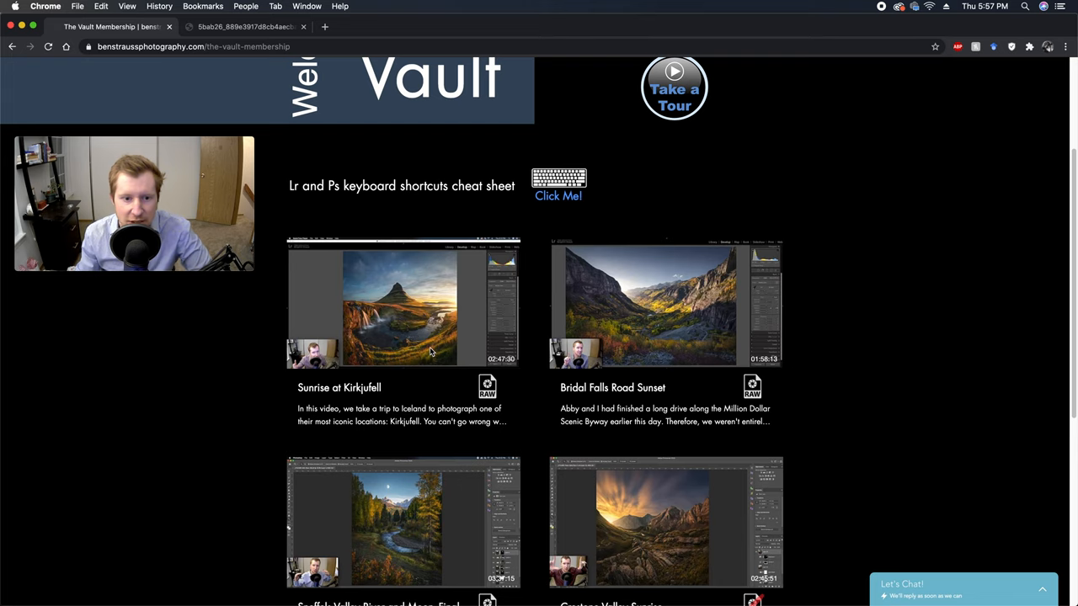
Expand the Sunrise at Kirkjufell video, play it briefly and pause it
left_click(400, 303)
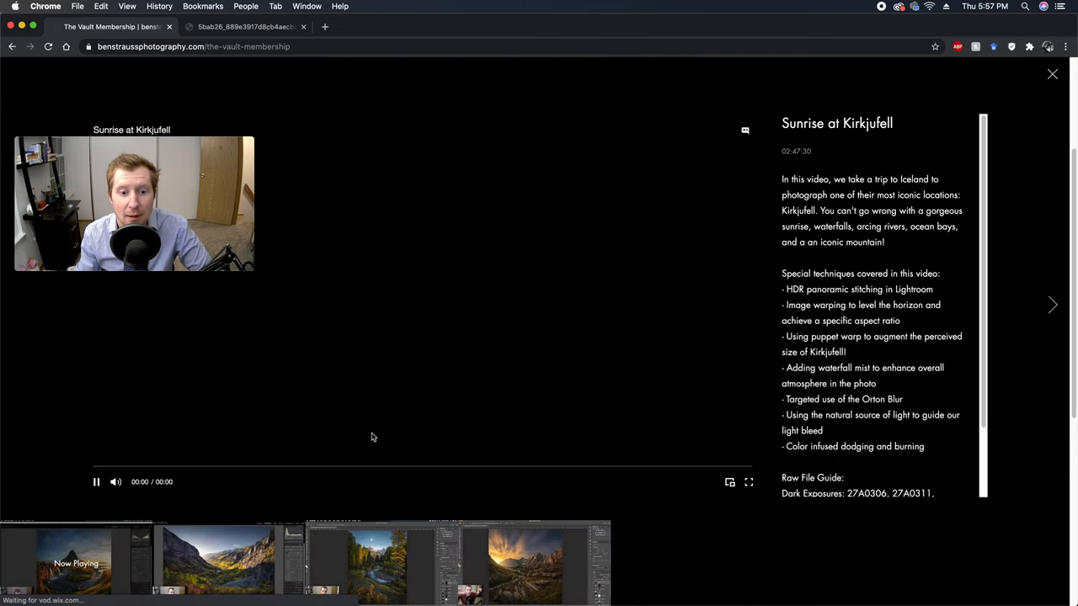
left_click(96, 481)
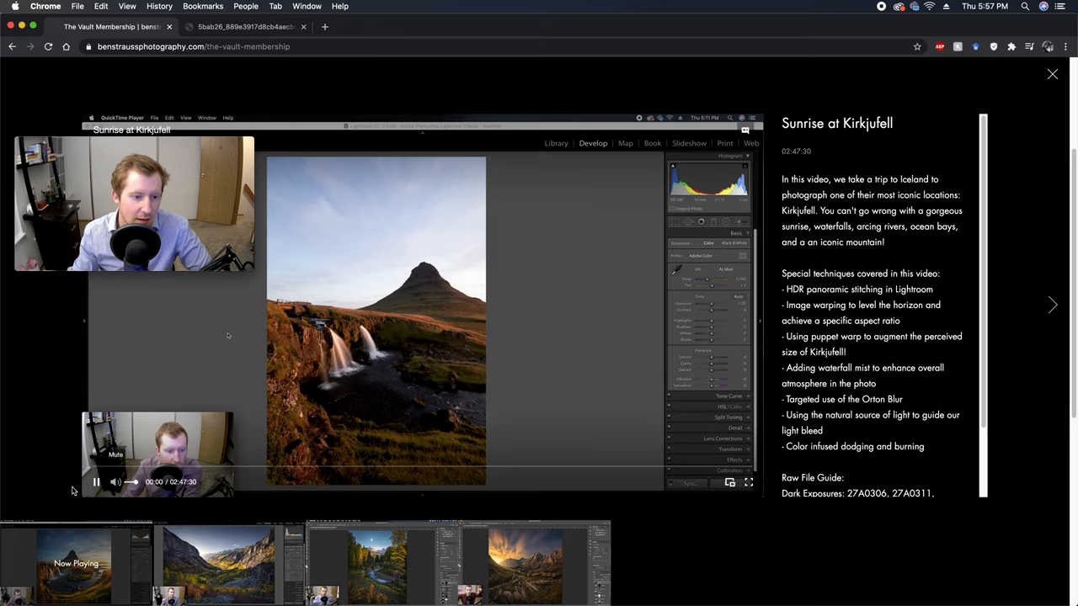
left_click(96, 481)
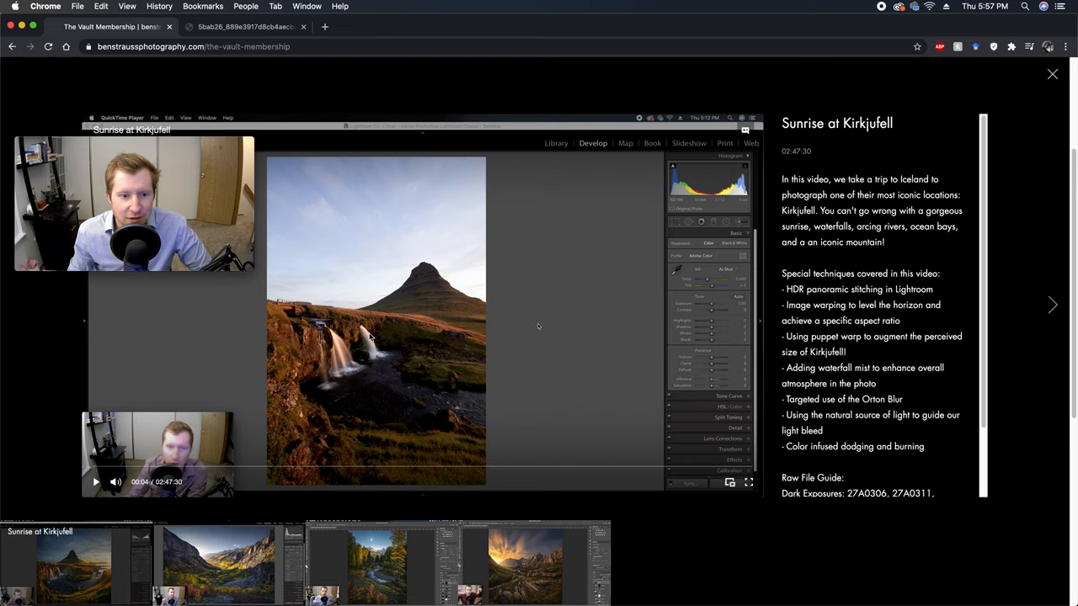
mouse_move(748, 482)
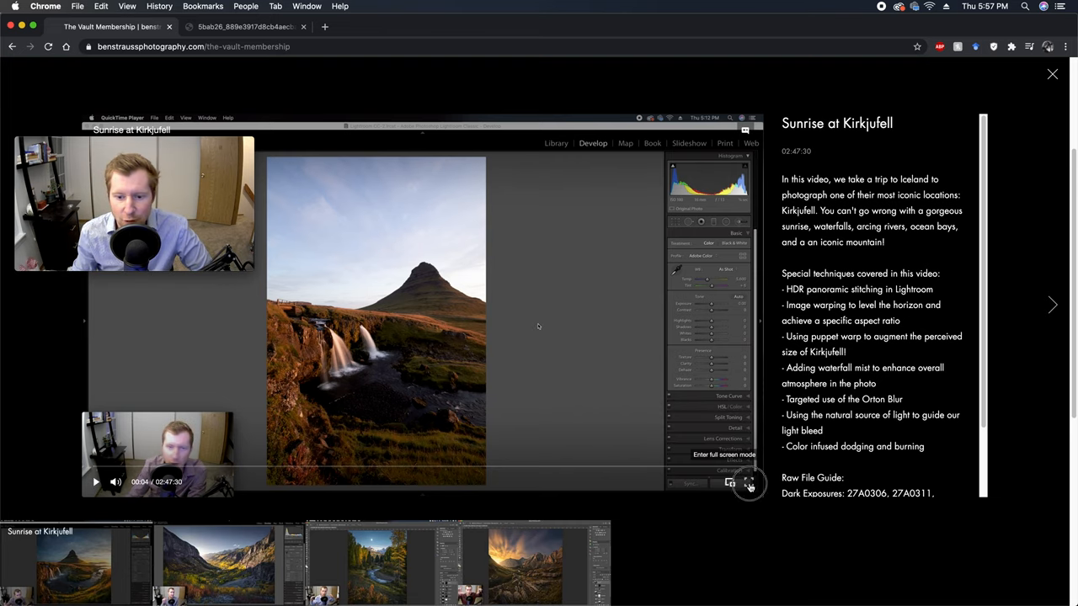
left_click(748, 482)
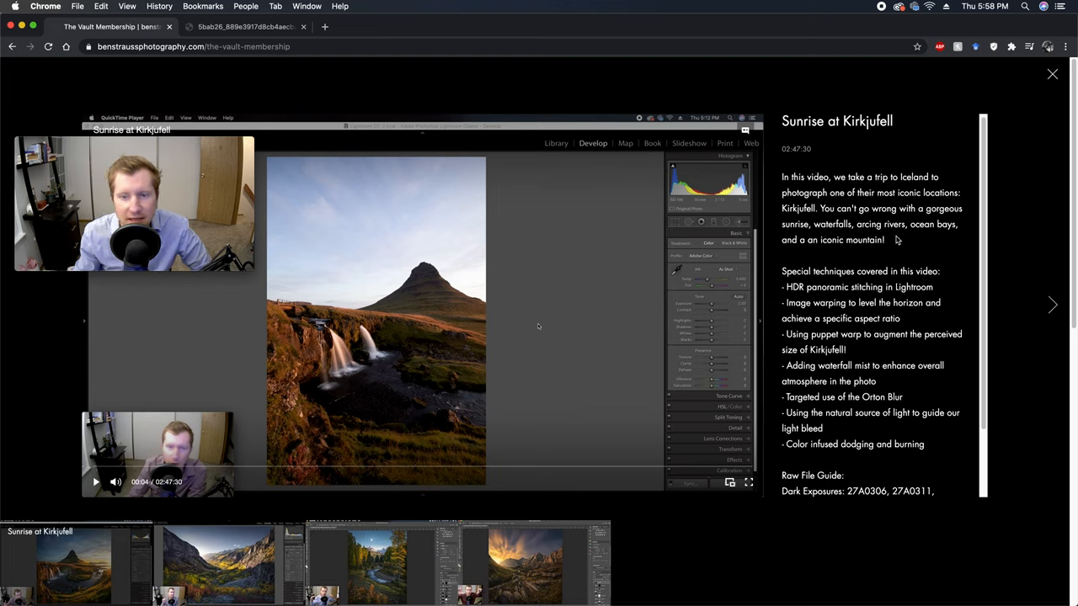
Read the video description and raw file guide, then bring up its empty comments panel
scroll("down", 3)
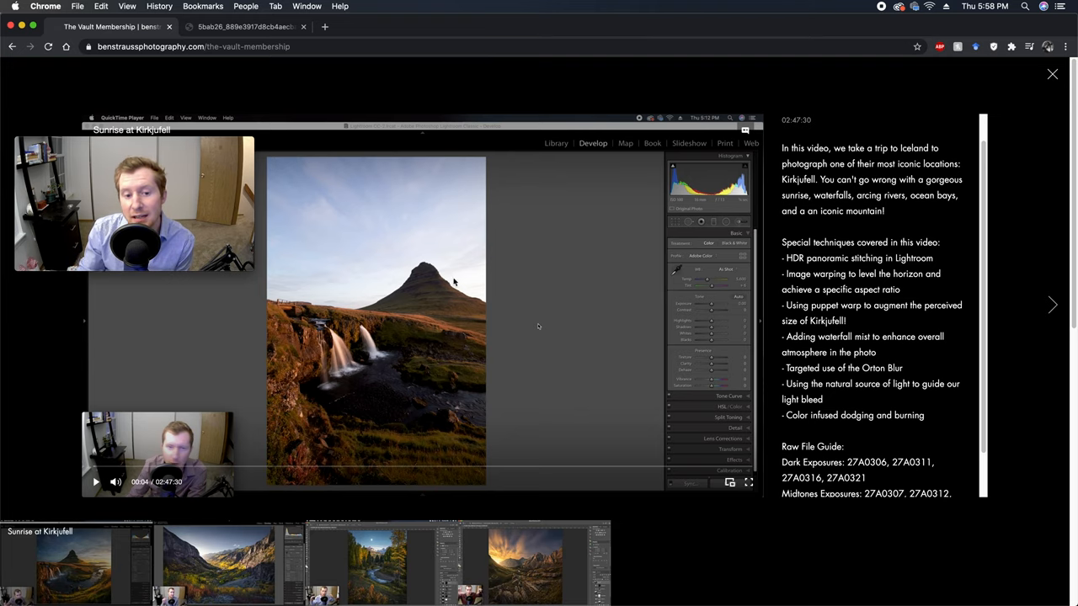
mouse_move(874, 343)
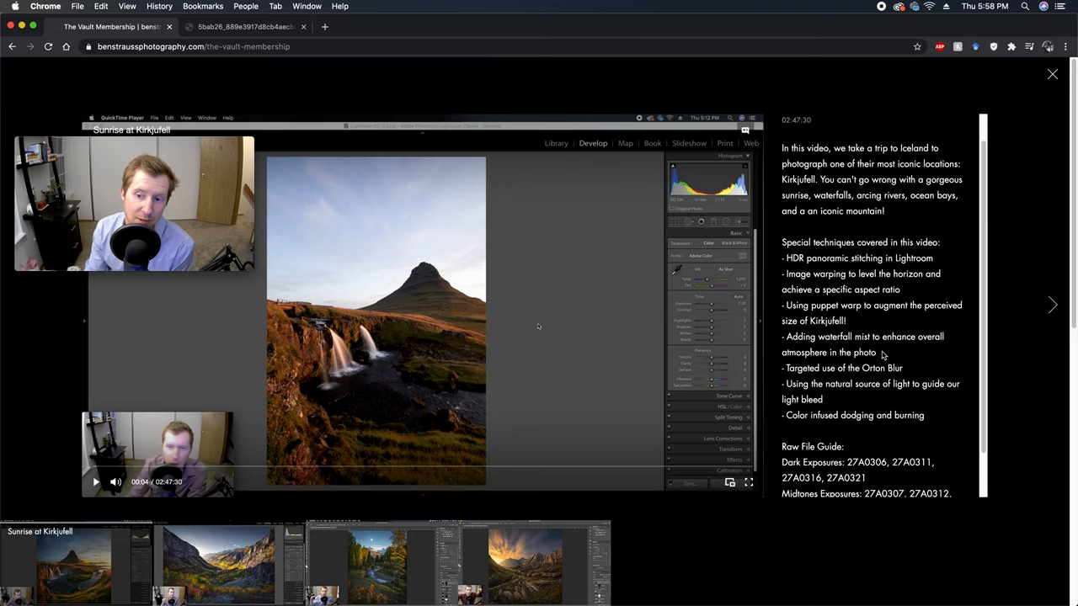
scroll("down", 3)
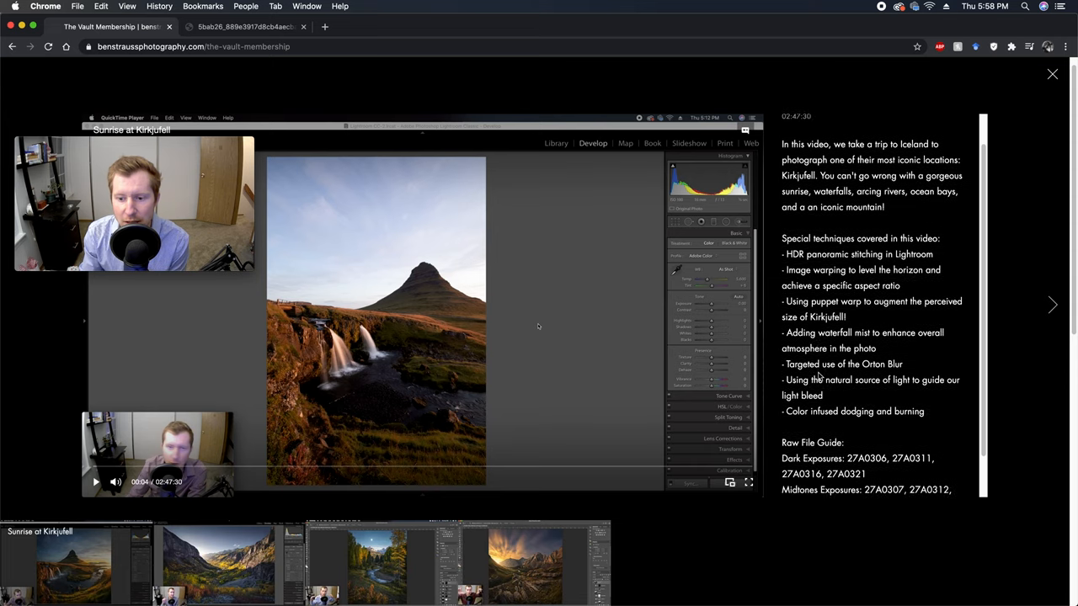
scroll("down", 3)
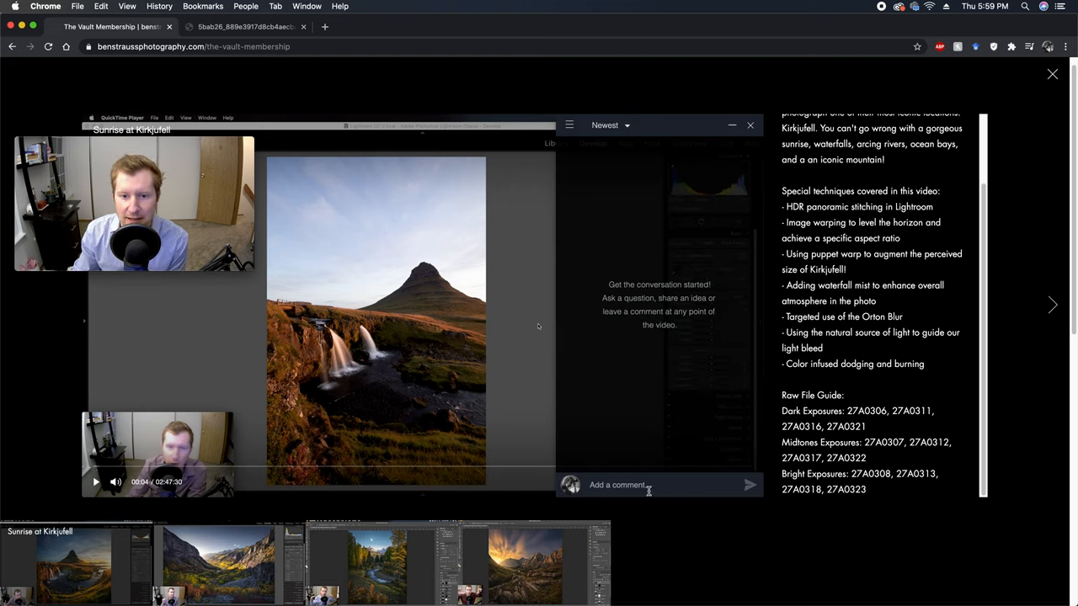
left_click(657, 485)
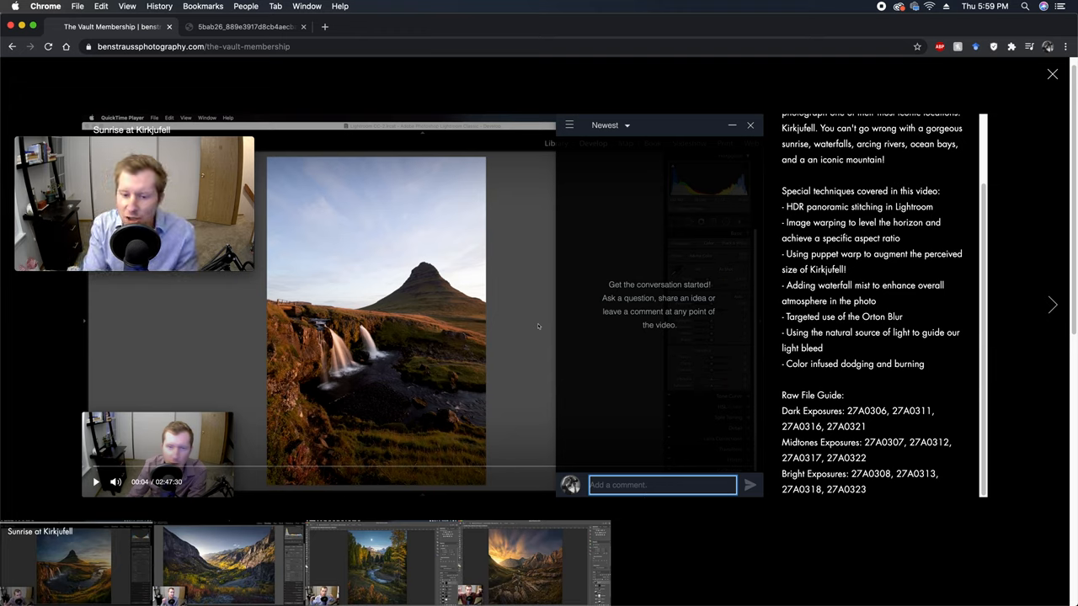
Post the test comment 'You are a silly silly man.' on the video and close the comments
type("You are a sill")
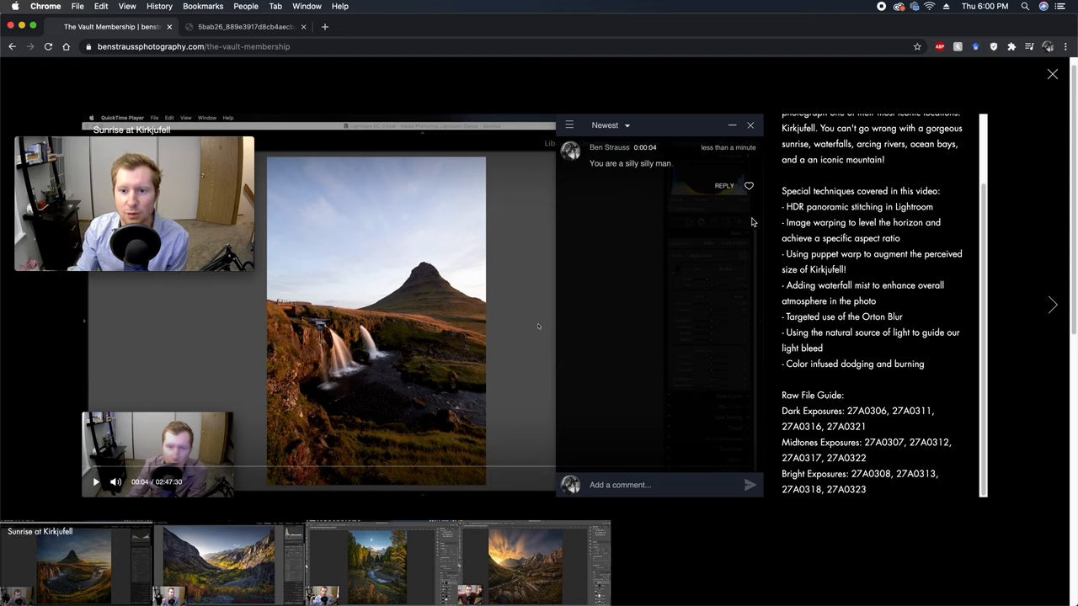
left_click(748, 148)
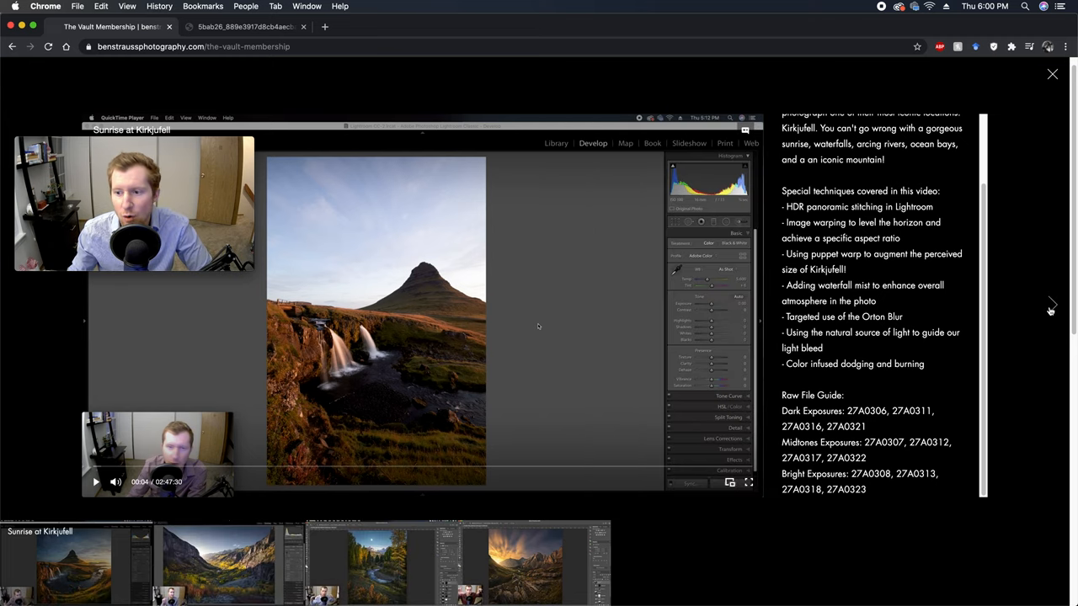
mouse_move(1048, 307)
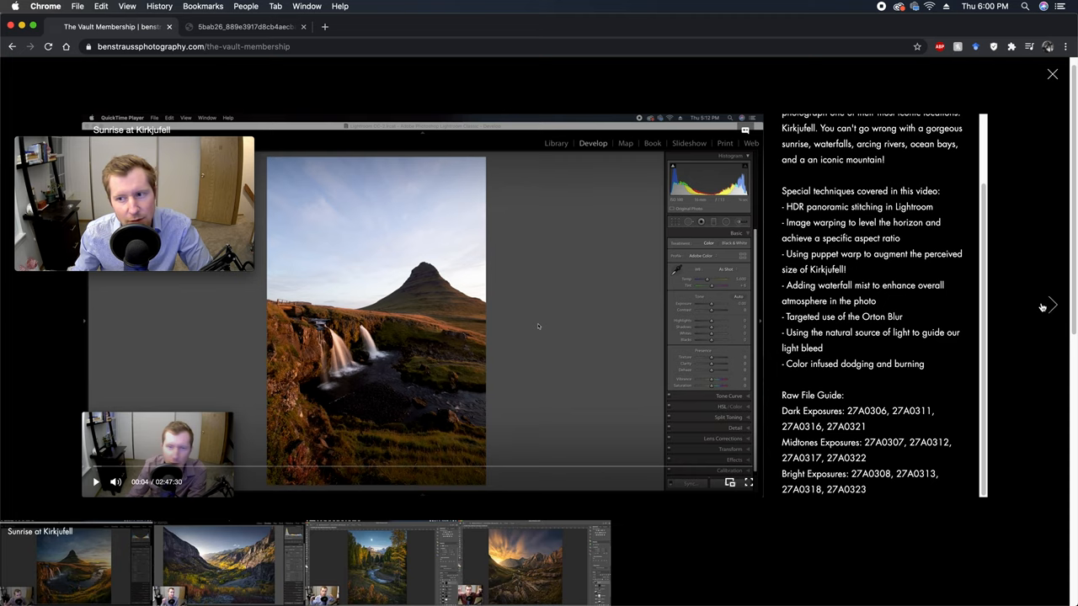
Close the expanded player and reach the Leave a Review form with star rating, ready to write
left_click(1052, 74)
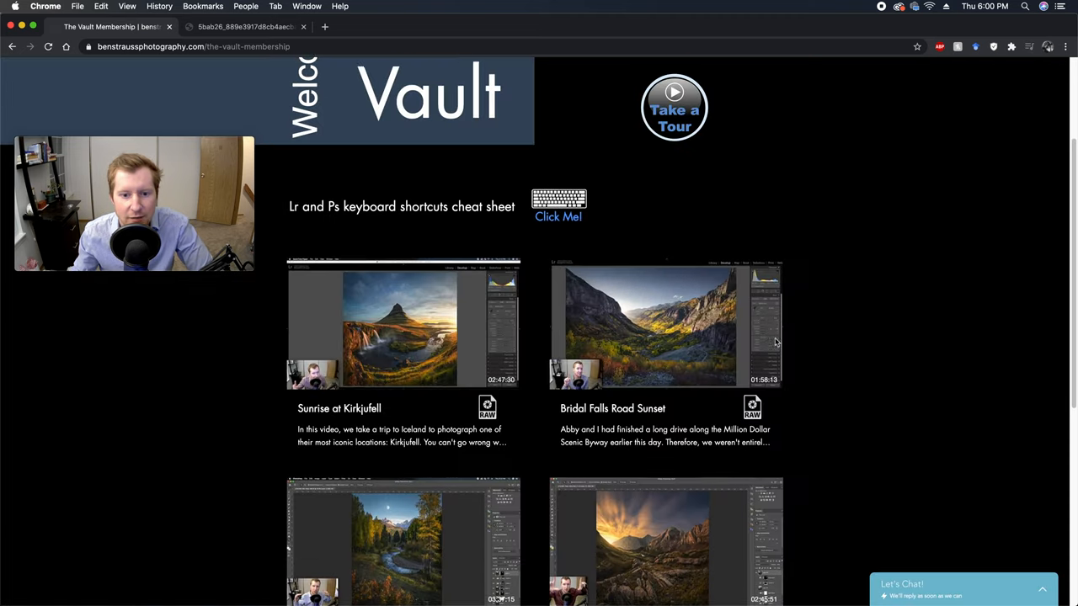
scroll("down", 3)
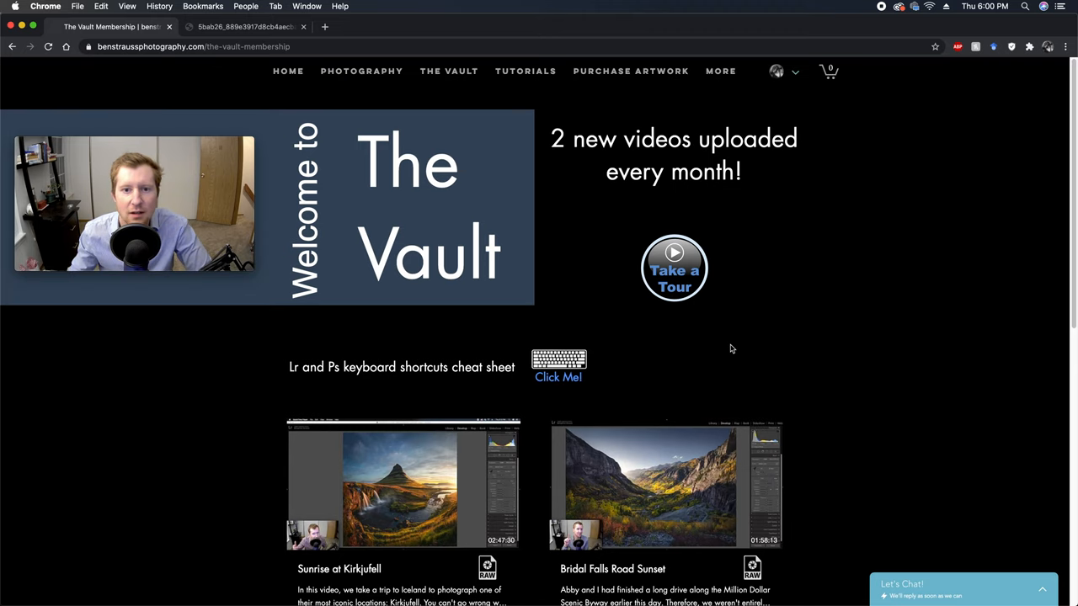
scroll("down", 3)
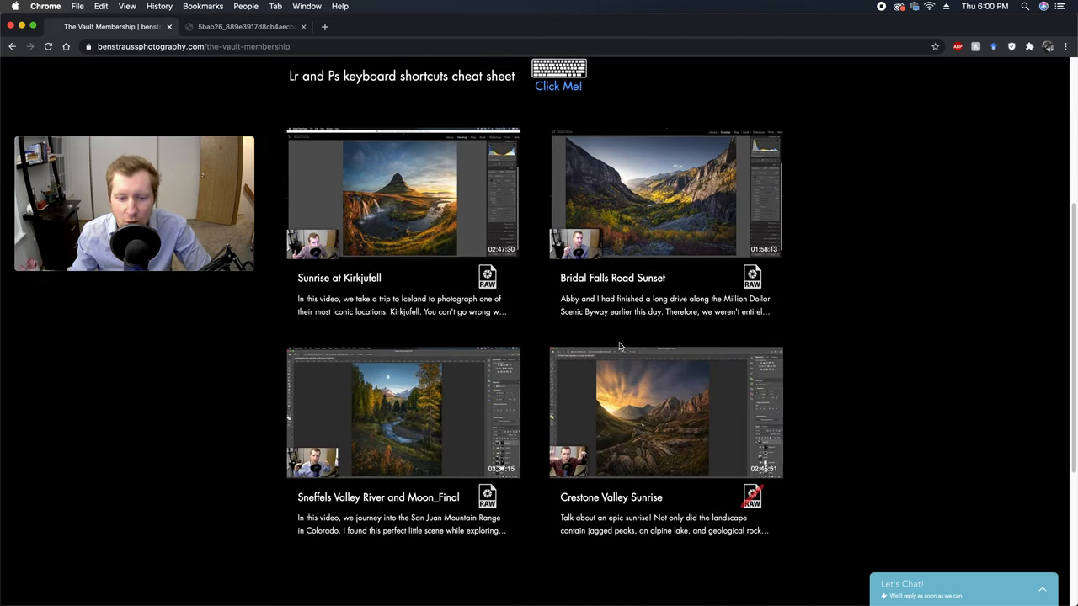
scroll("down", 3)
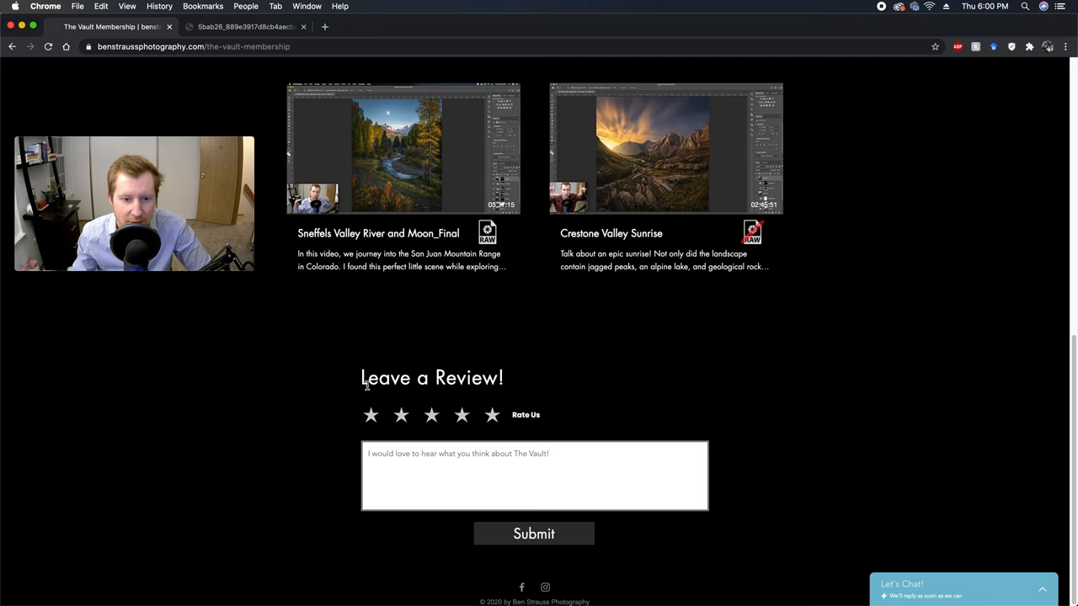
left_click(432, 414)
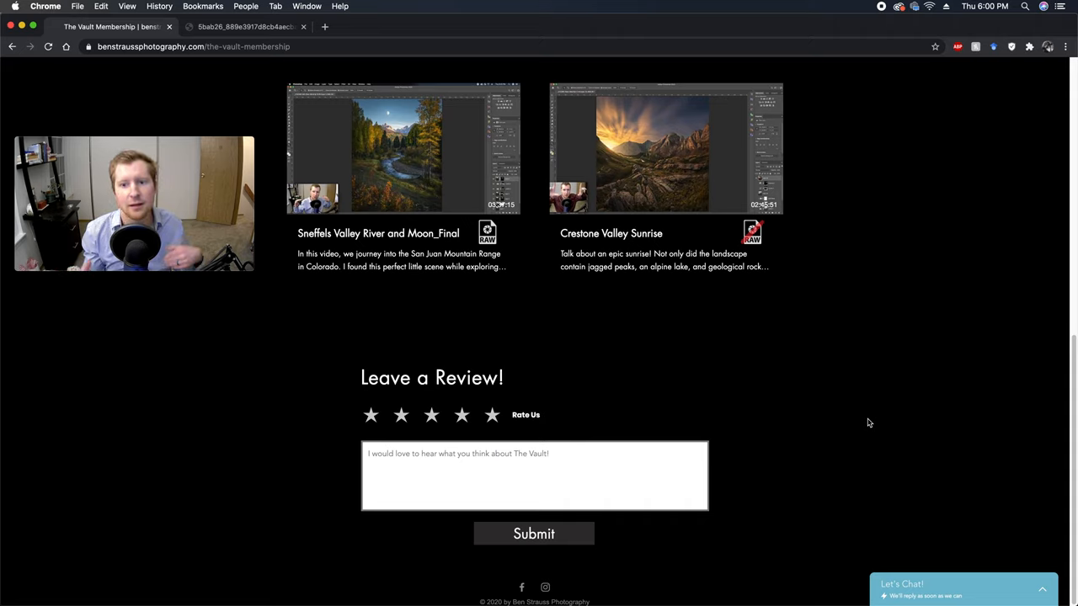
left_click(491, 414)
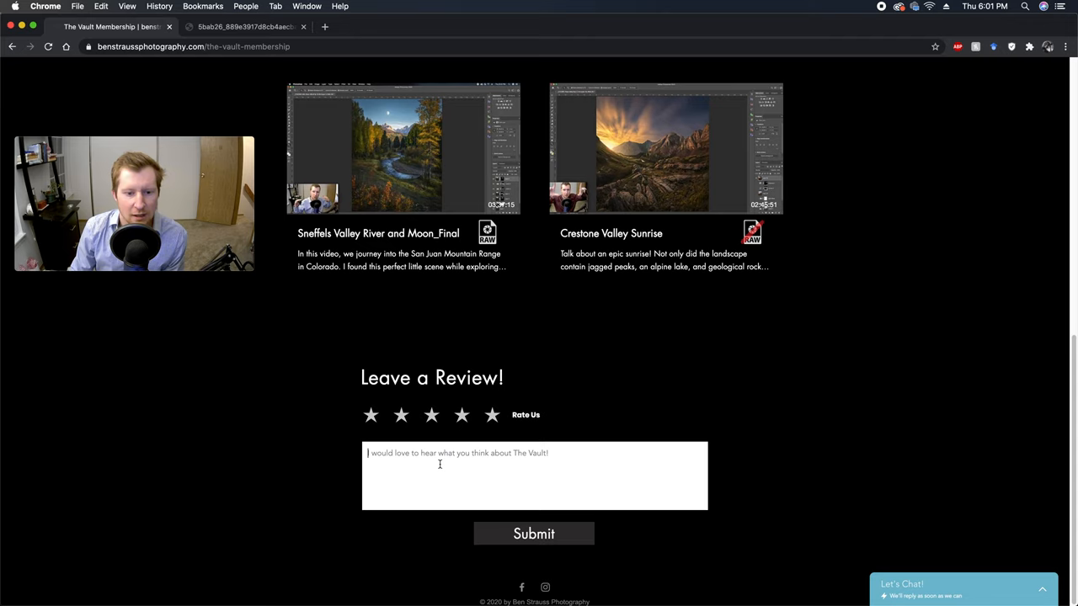
mouse_move(909, 487)
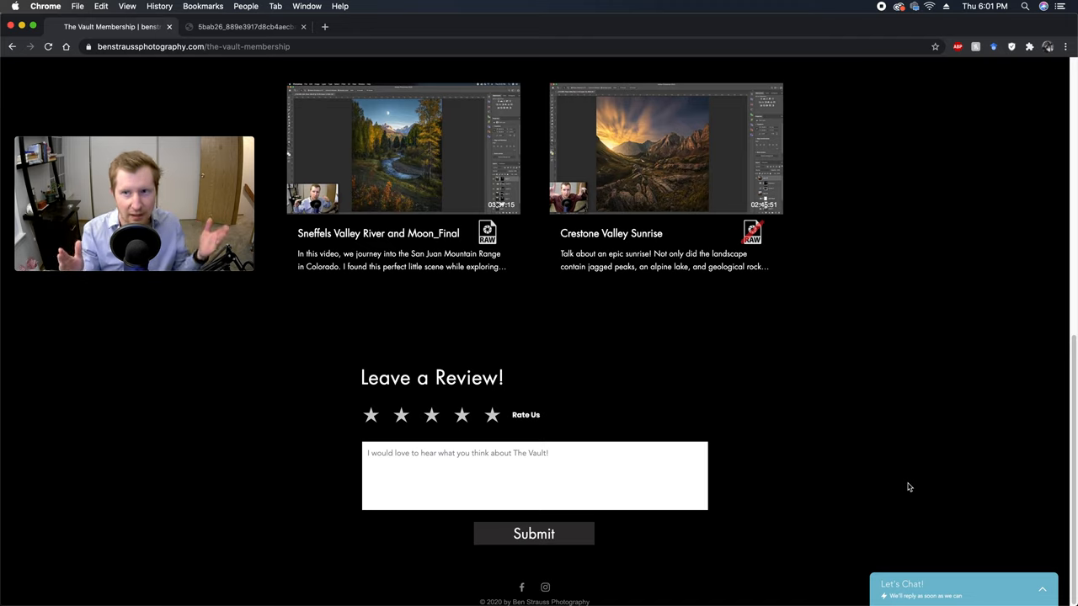
mouse_move(694, 441)
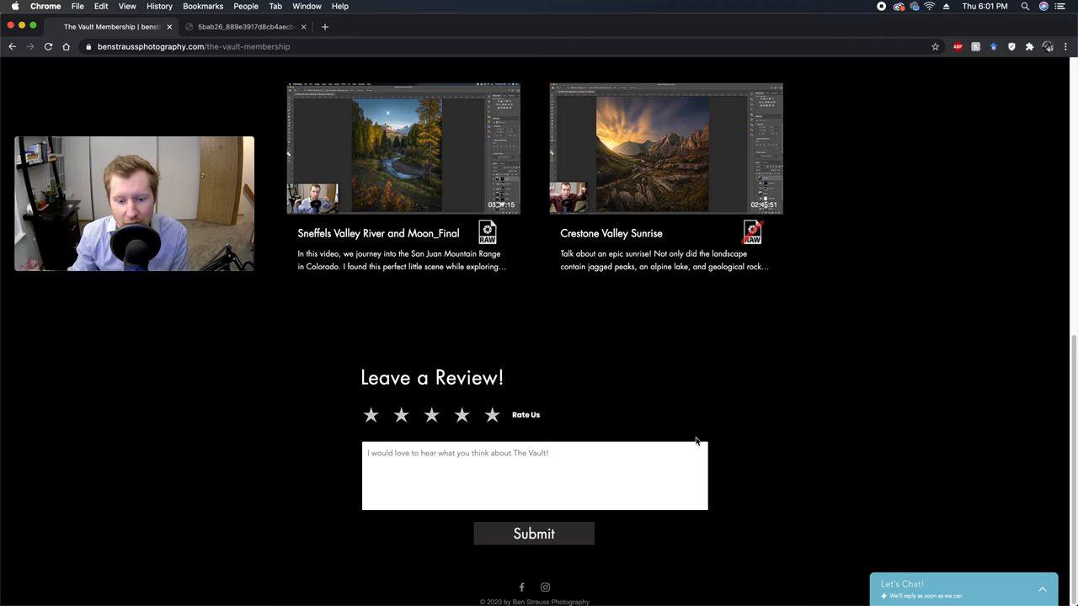
Scroll back to the top of The Vault page showing the welcome banner and tour button
scroll("up", 3)
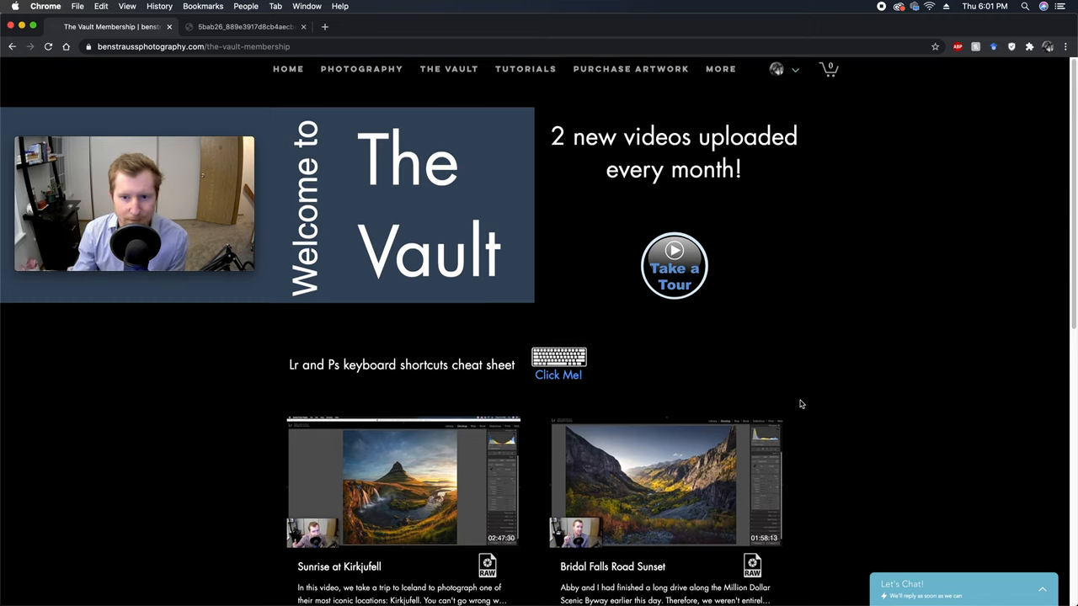
scroll("down", 3)
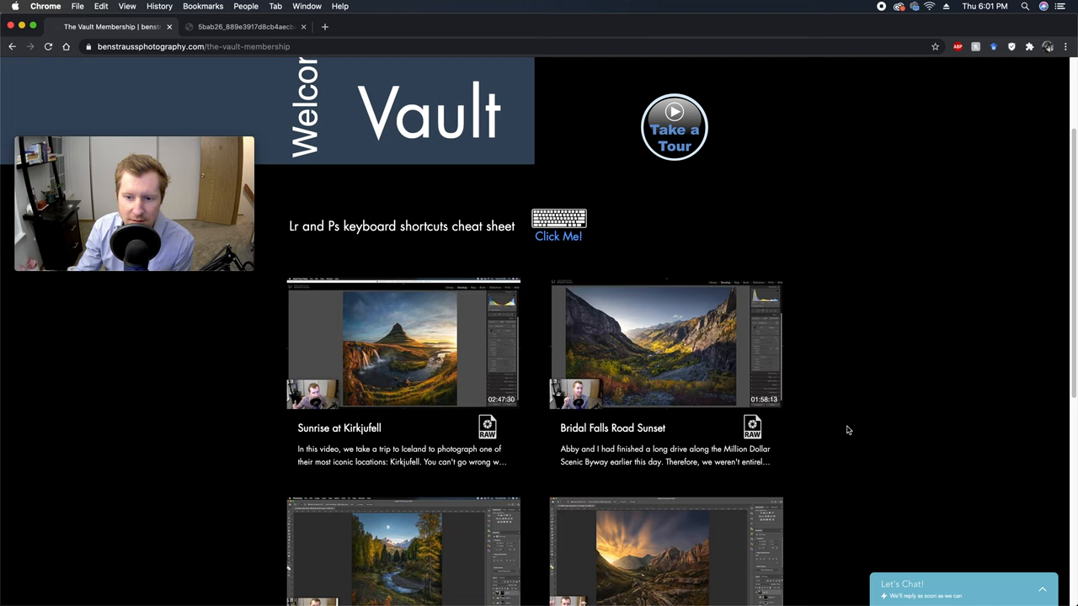
scroll("up", 3)
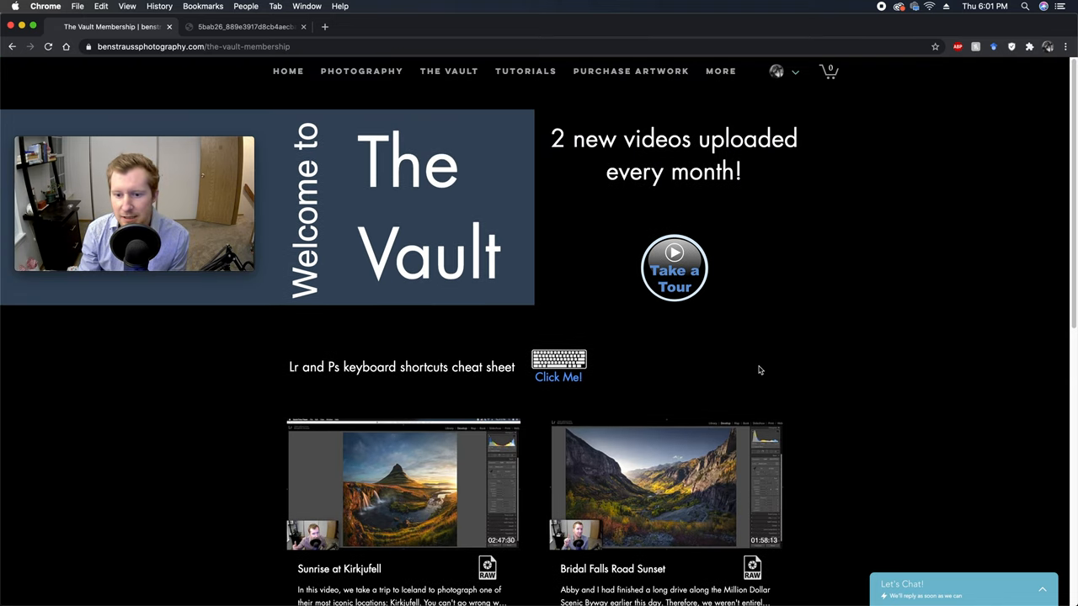
mouse_move(876, 371)
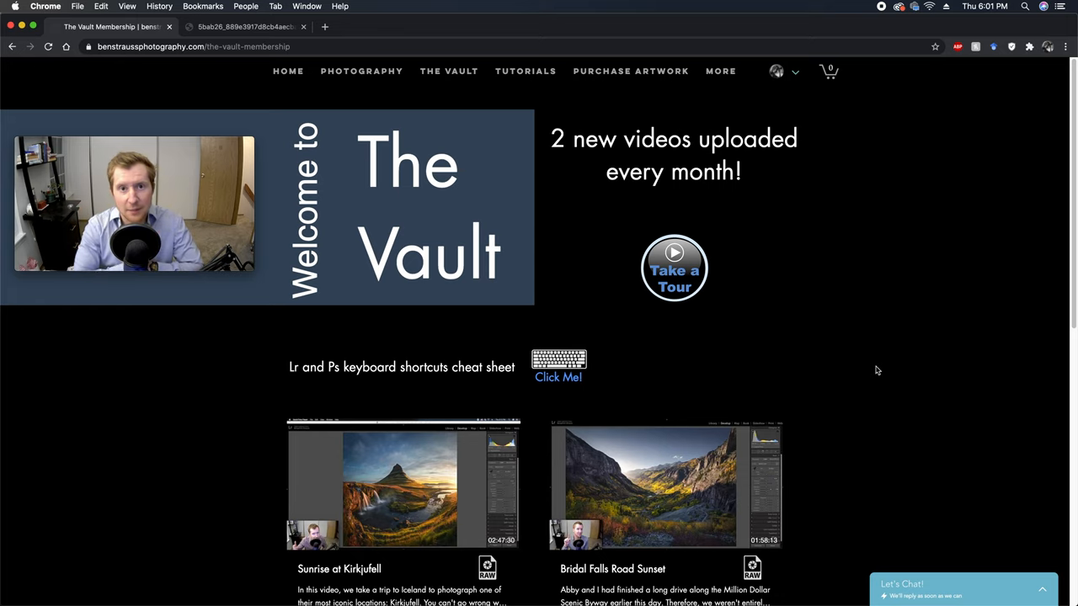